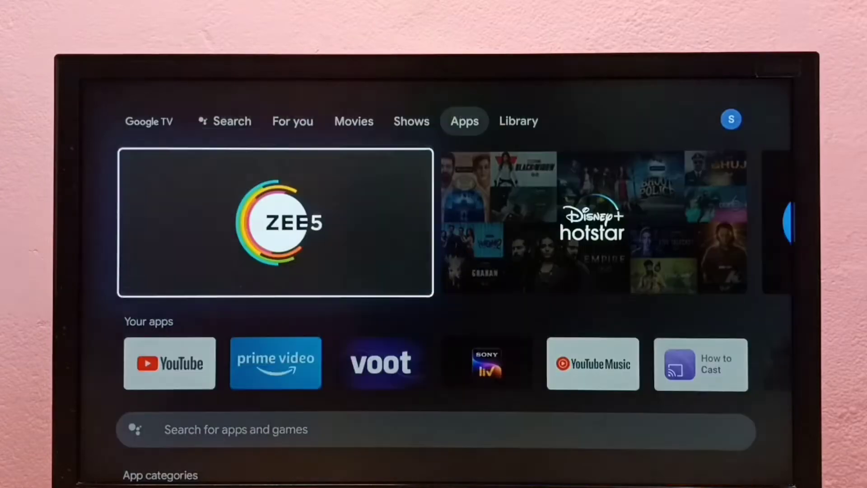
Step: Reach the Google TV Settings from the home screen's profile panel
{"action": "left_click", "coordinate": [518, 121]}
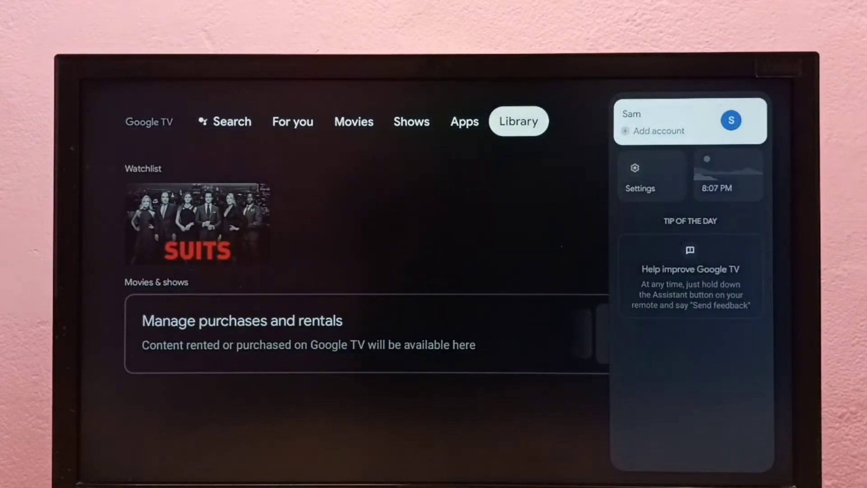
{"action": "left_click", "coordinate": [639, 175]}
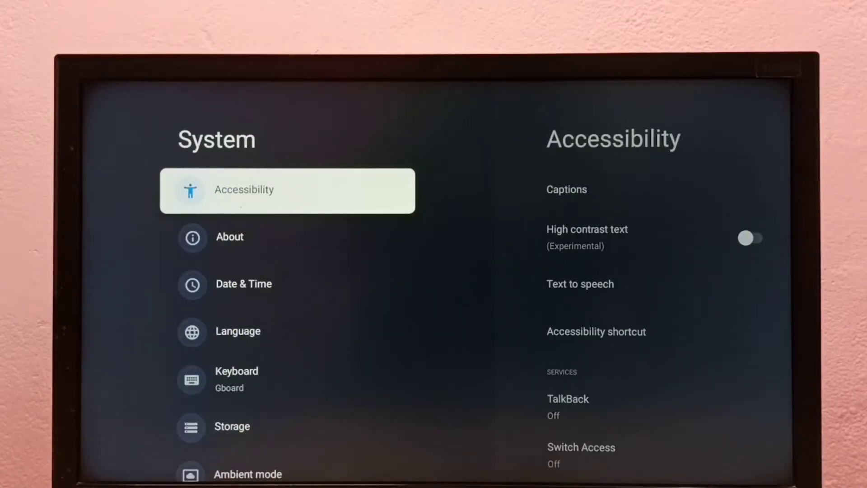
Step: Go into Accessibility and the TalkBack settings, bringing up the 'Use TalkBack?' prompt
{"action": "left_click", "coordinate": [287, 190]}
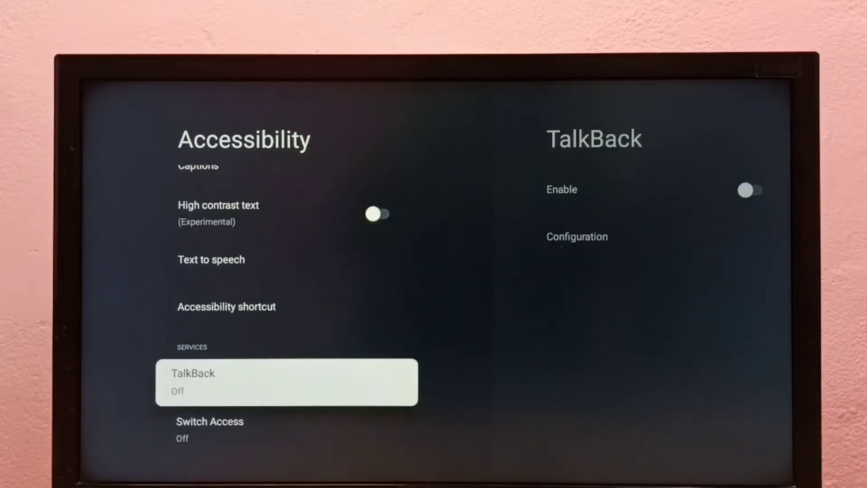
{"action": "left_click", "coordinate": [287, 381]}
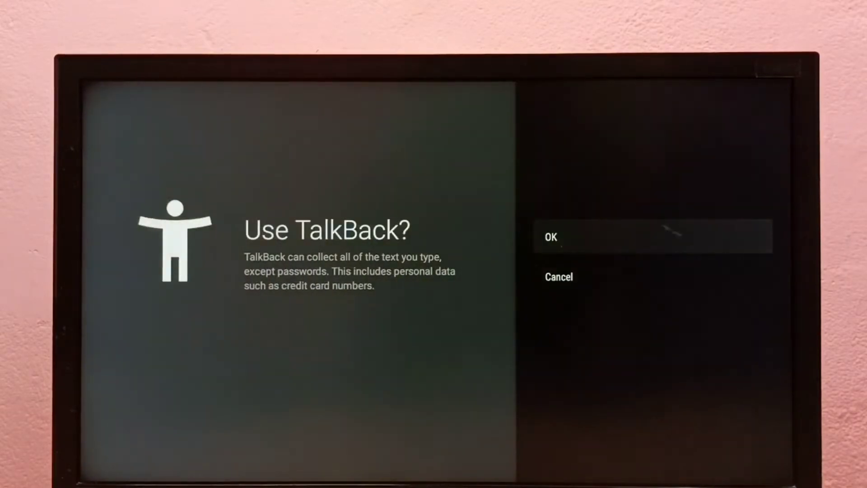
Step: Confirm OK on 'Use TalkBack?' so TalkBack shows On
{"action": "left_click", "coordinate": [550, 237]}
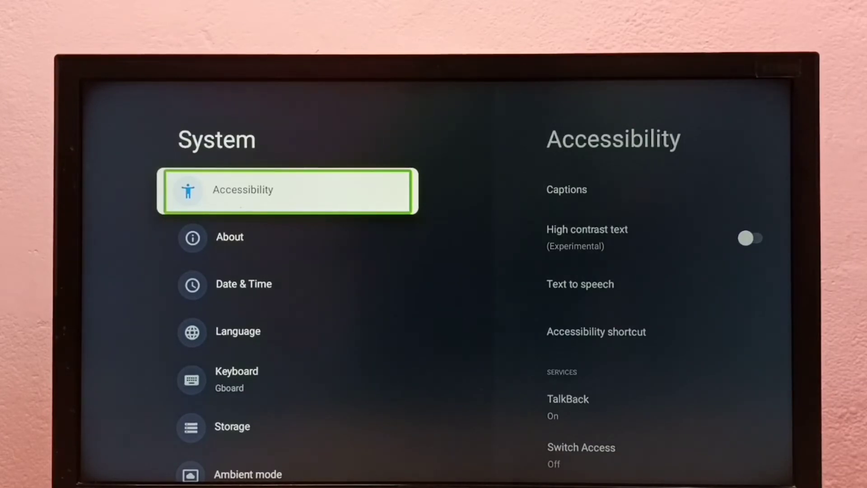
Step: Switch TalkBack's Enable off and confirm the 'Stop TalkBack?' prompt
{"action": "left_click", "coordinate": [287, 189]}
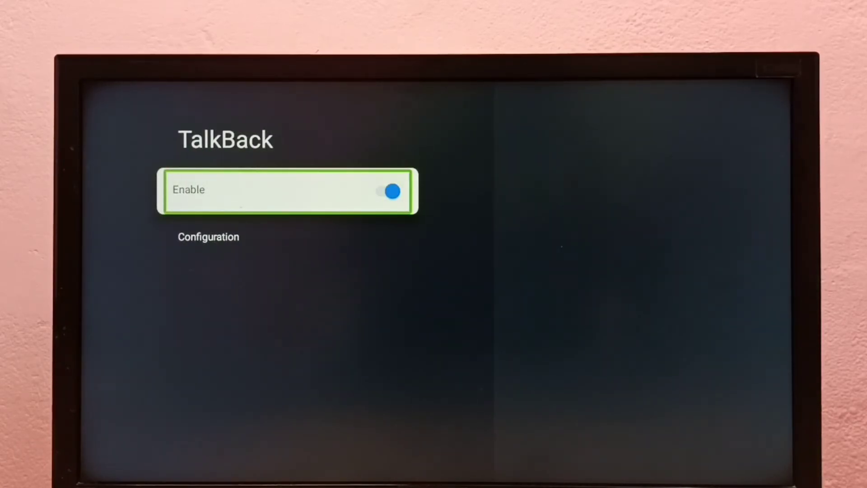
{"action": "left_click", "coordinate": [393, 191]}
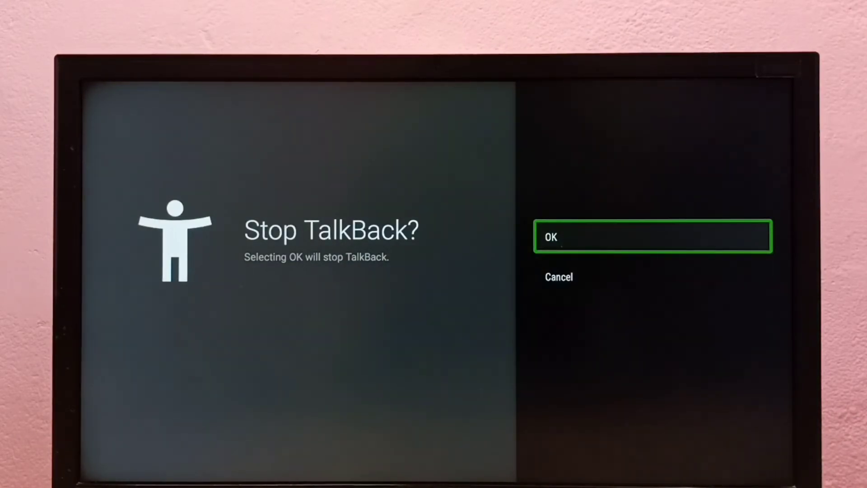
{"action": "left_click", "coordinate": [652, 235]}
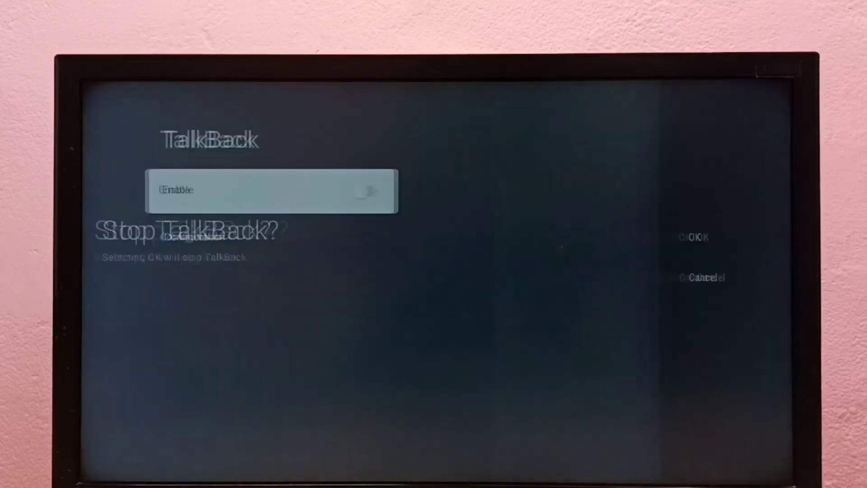